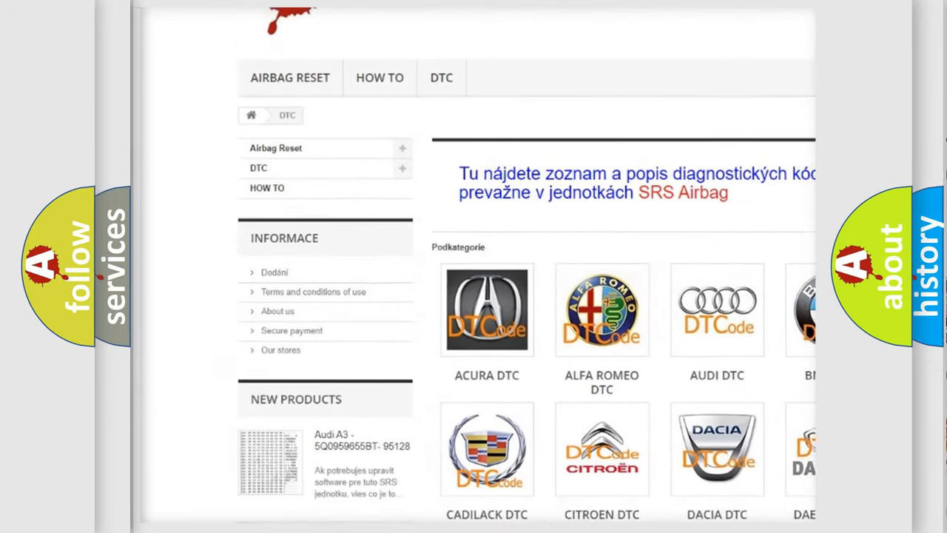
- Navigate to the GMC DTC subcategory page listing codes such as B0002 and B0012
scroll("down", 3)
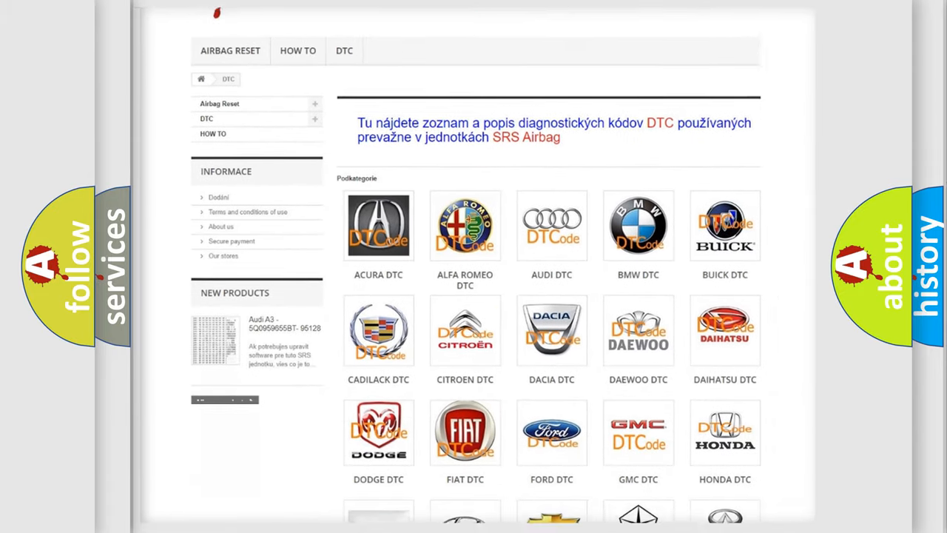
scroll("down", 3)
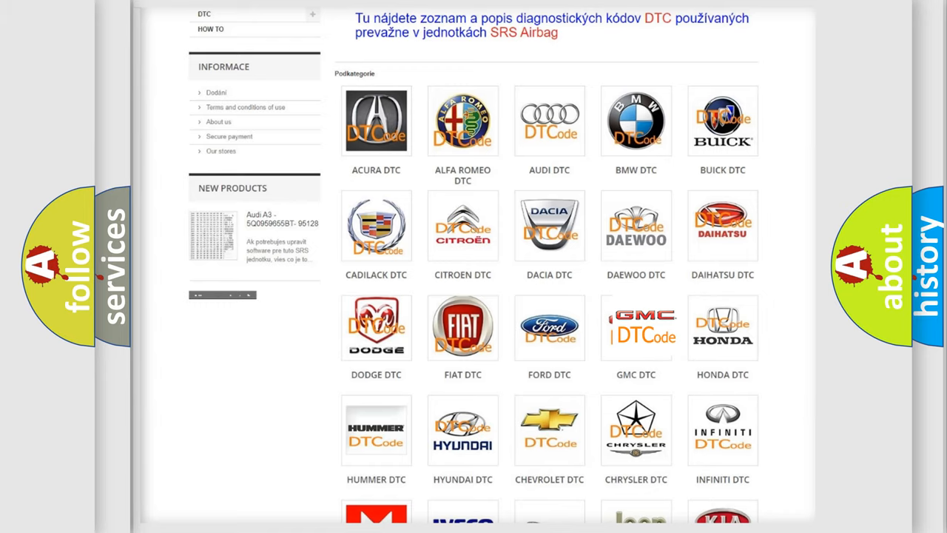
left_click(635, 327)
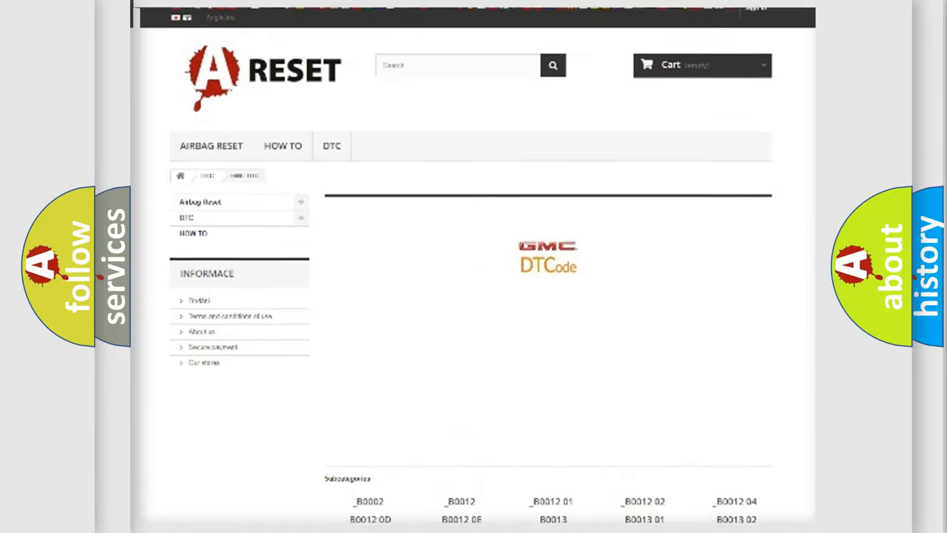